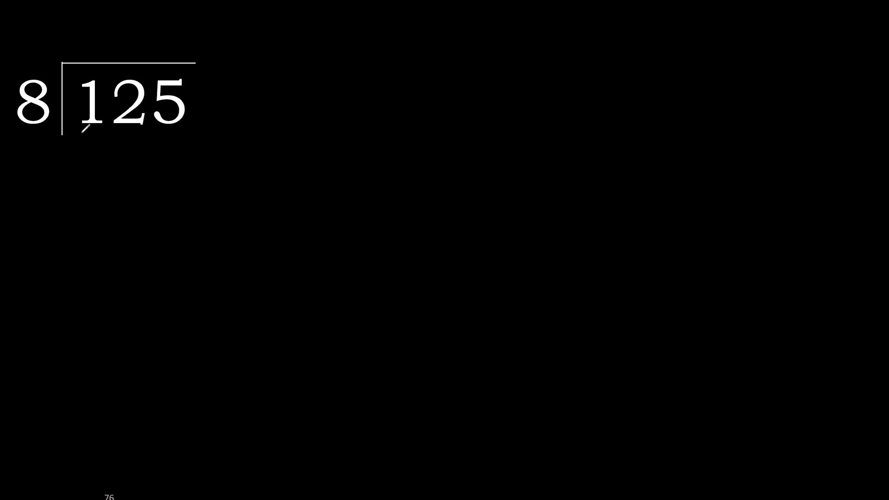
# - Mark the 12 in 125, writing quotient digit 1 above it and 8 beneath it in yellow
pyautogui.moveTo(83, 135); pyautogui.dragTo(105, 132)
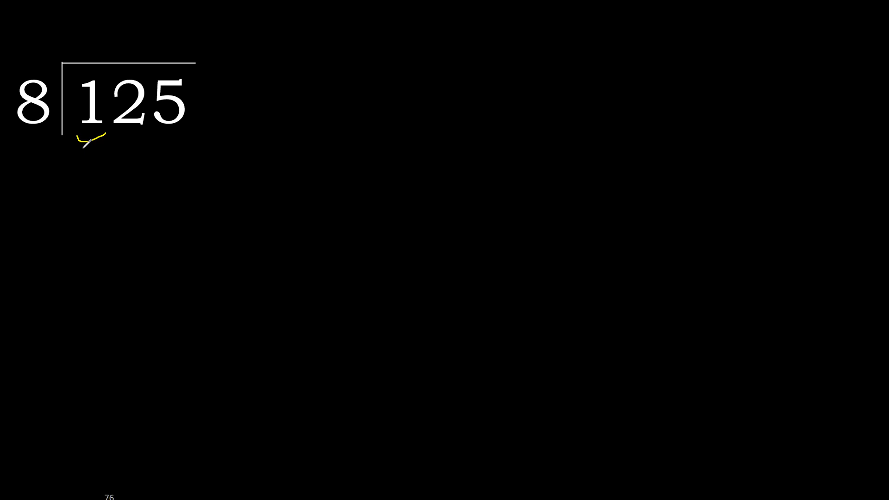
pyautogui.moveTo(77, 140); pyautogui.dragTo(137, 133)
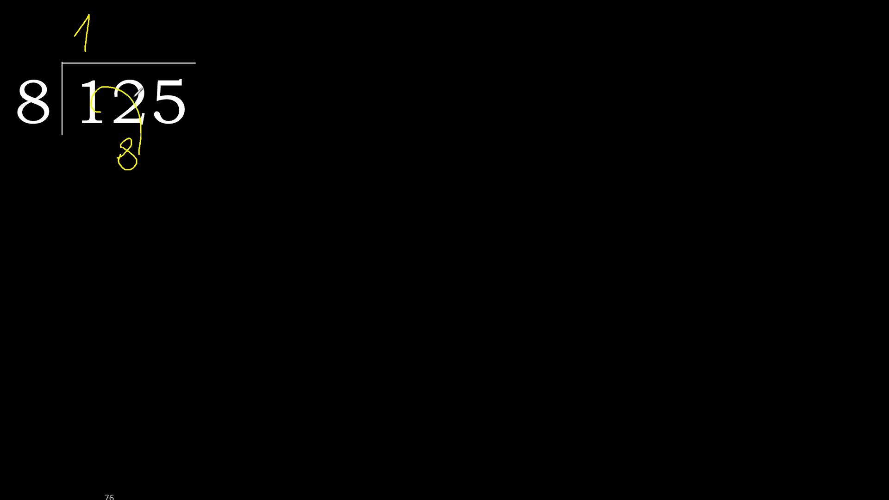
# - Draw the subtraction line under the 8, leaving remainder 4 and bringing down 5 to form 45
pyautogui.moveTo(85, 177); pyautogui.dragTo(144, 174)
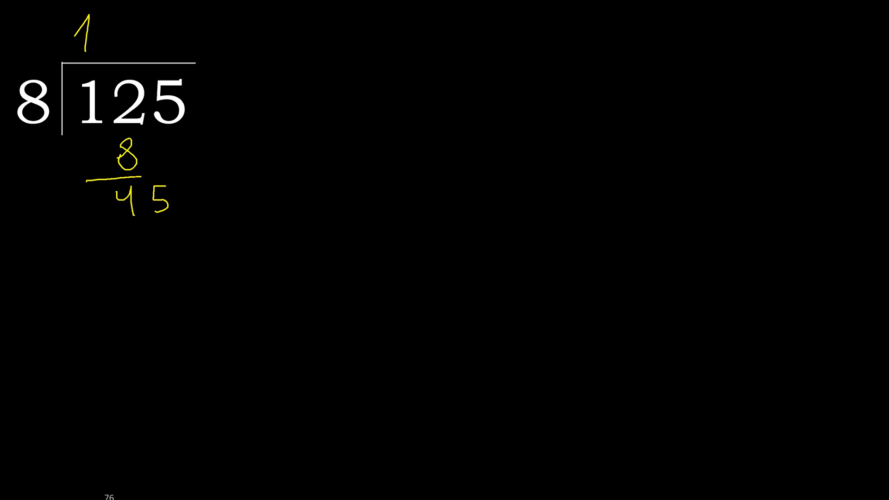
pyautogui.moveTo(85, 62)
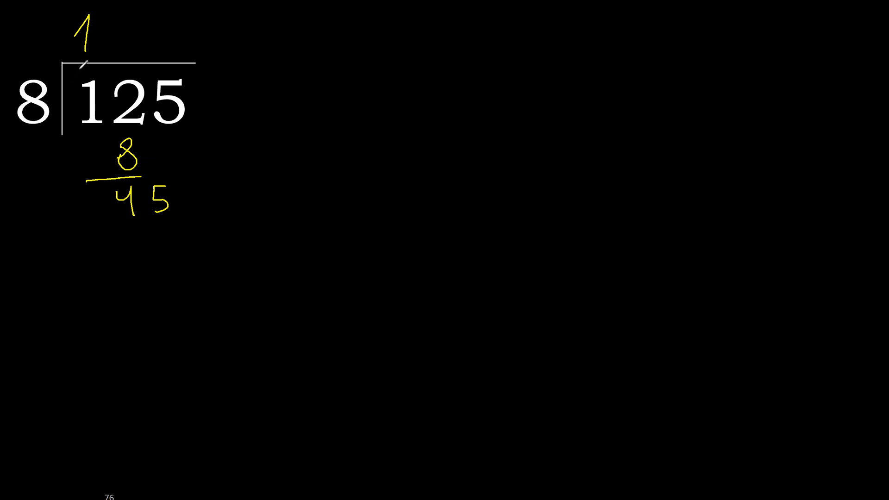